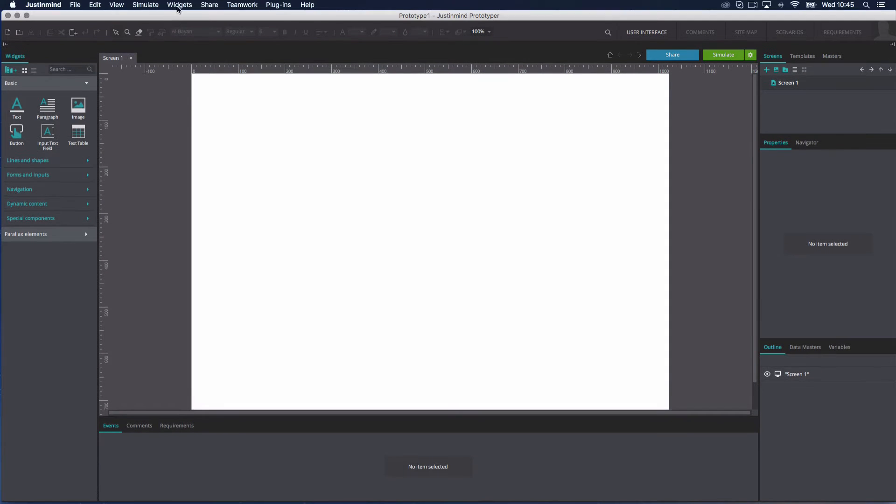
# - Open the Manage Widget Libraries dialog from the Widgets menu
pyautogui.click(179, 5)
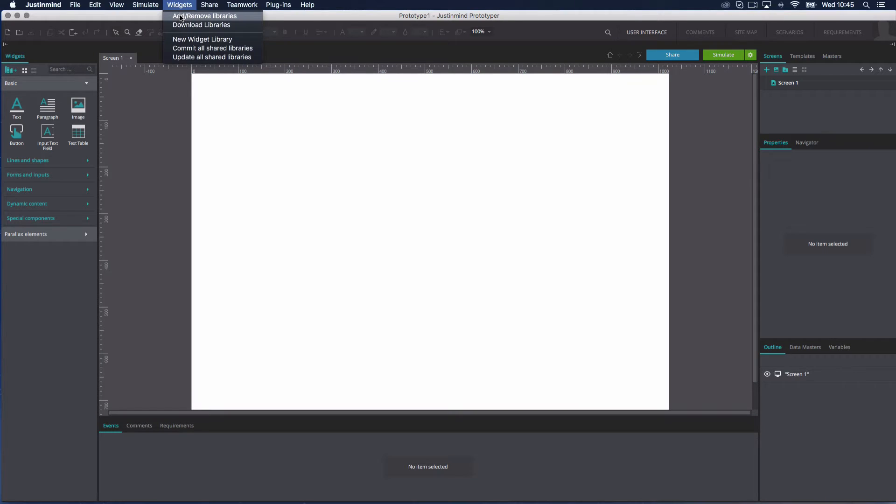
pyautogui.click(203, 16)
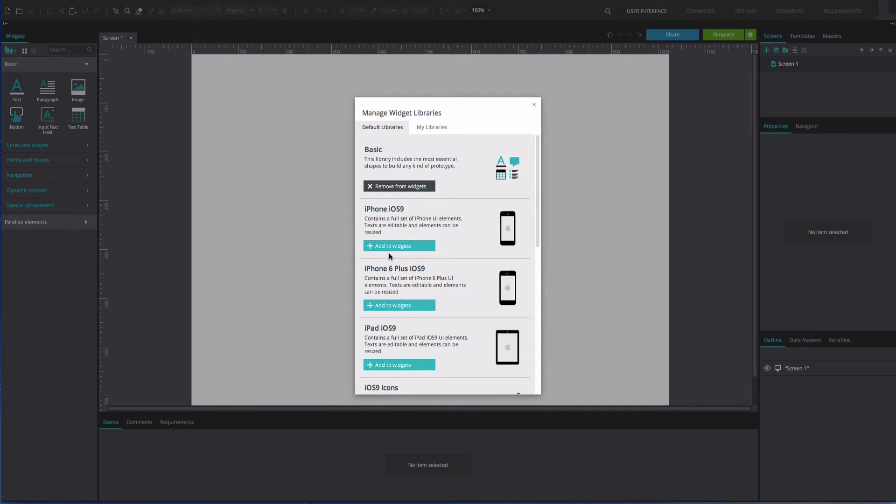
pyautogui.click(399, 245)
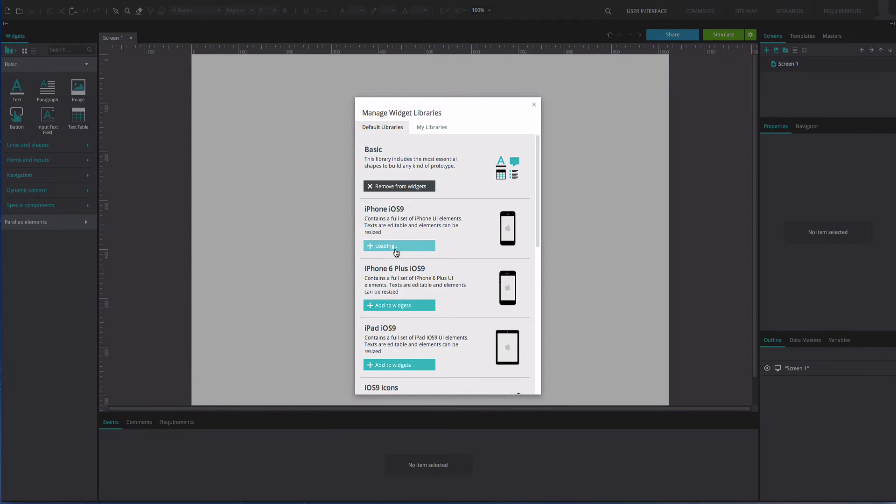
pyautogui.click(396, 245)
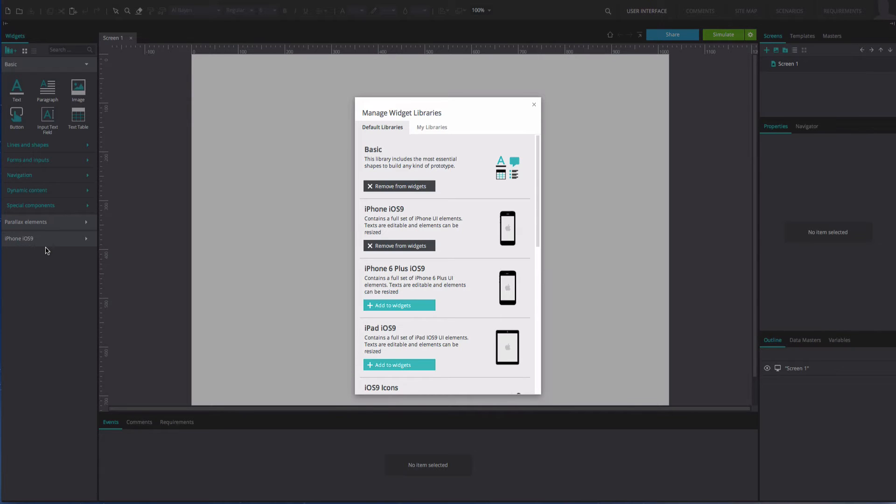
pyautogui.moveTo(295, 249)
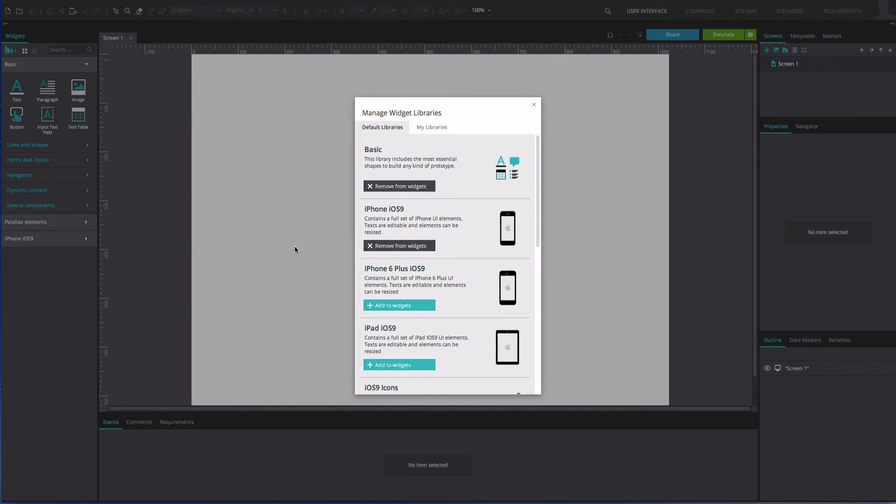
pyautogui.moveTo(359, 252)
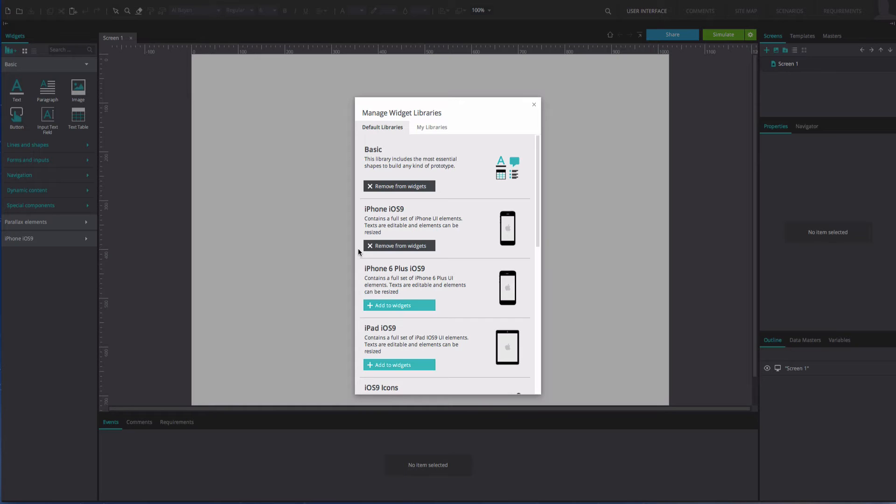
pyautogui.click(399, 246)
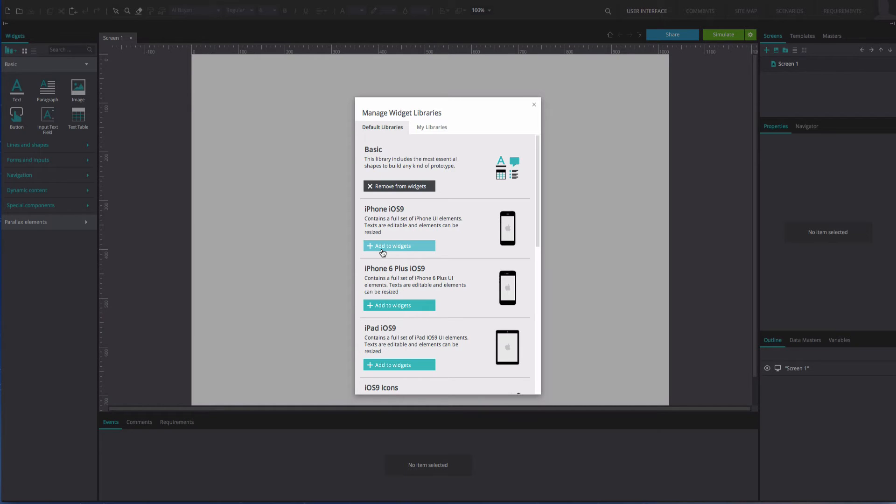
pyautogui.moveTo(398, 219)
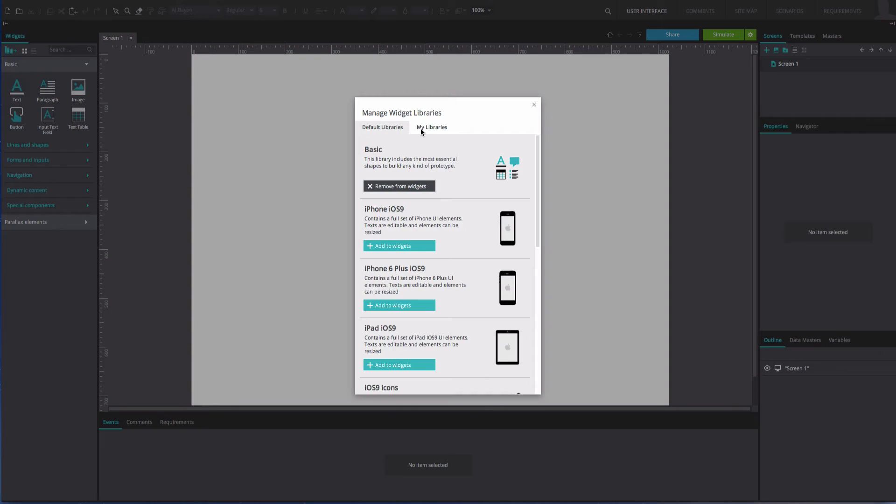
# - Switch the library manager to the My Libraries tab
pyautogui.click(432, 127)
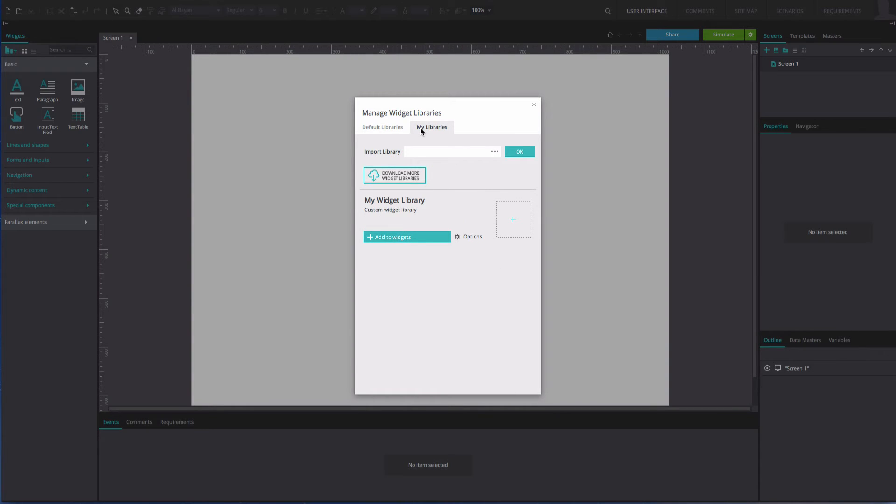
pyautogui.moveTo(421, 151)
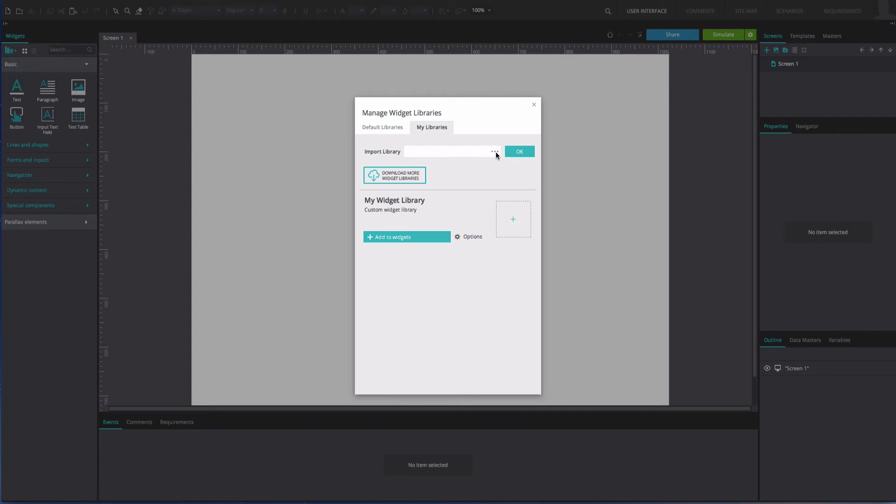
pyautogui.moveTo(384, 186)
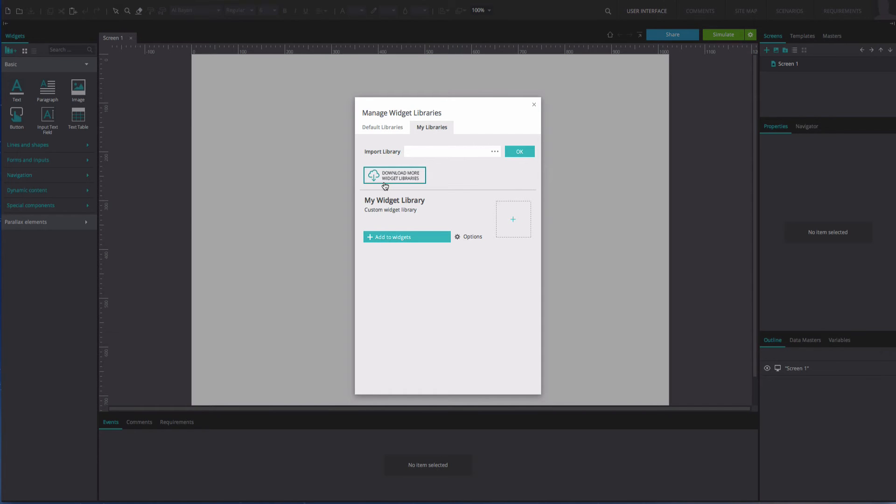
# - Browse to and open the apple-watch.jpl library file
pyautogui.click(395, 175)
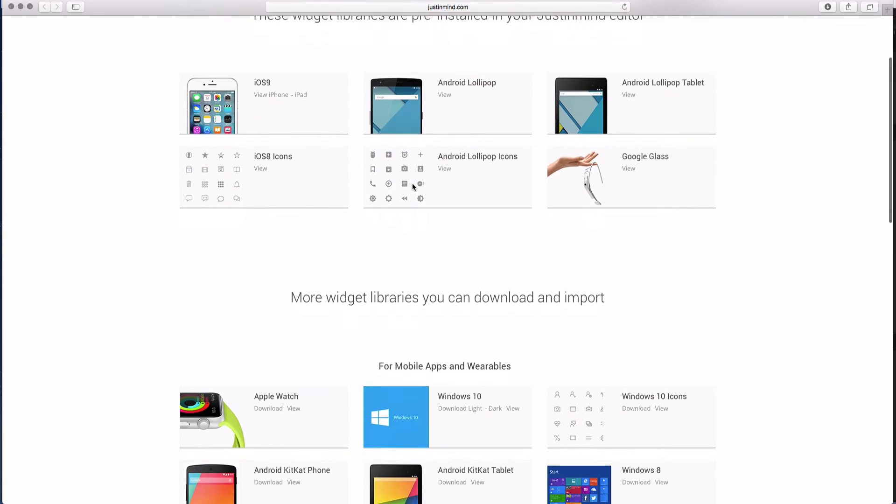
pyautogui.scroll(-3)
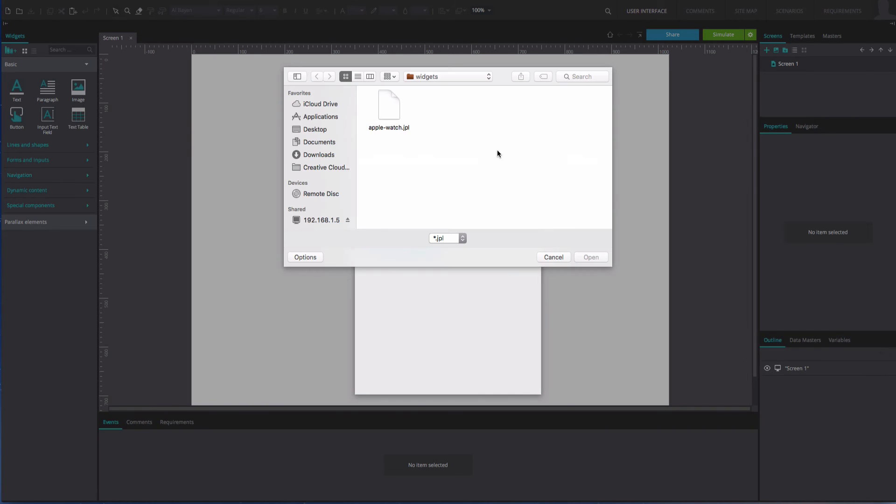
pyautogui.click(389, 107)
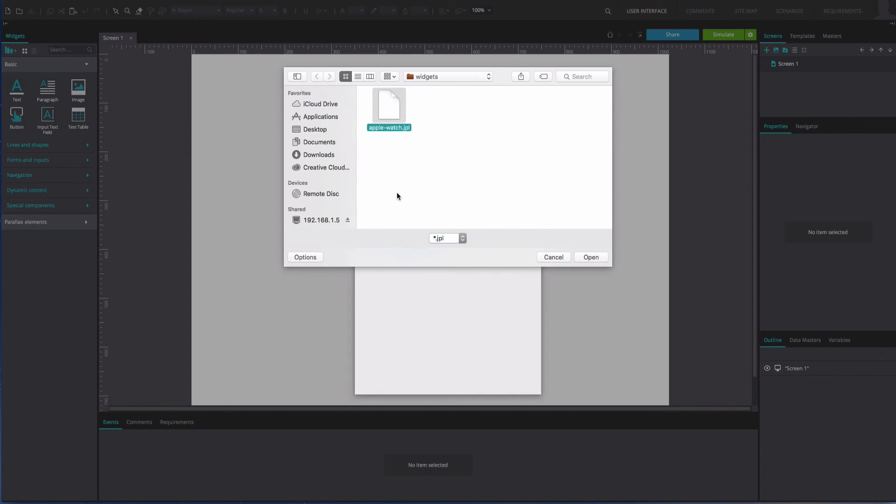
pyautogui.click(590, 257)
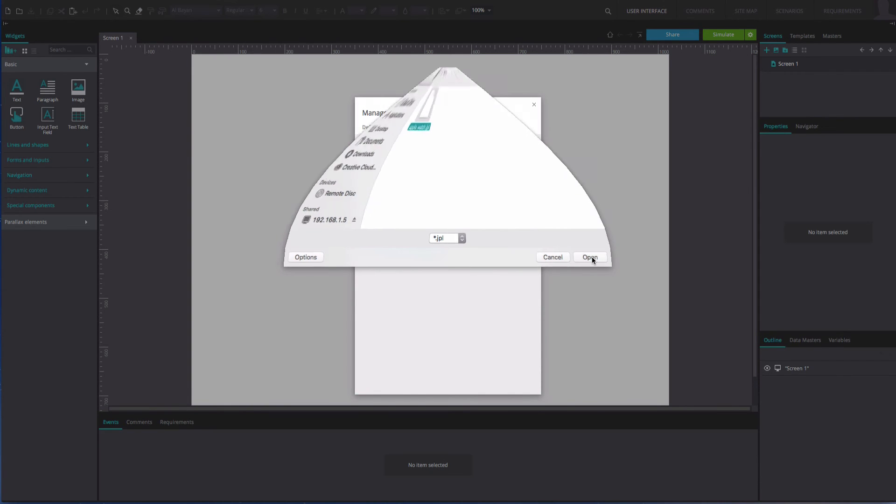
pyautogui.click(588, 257)
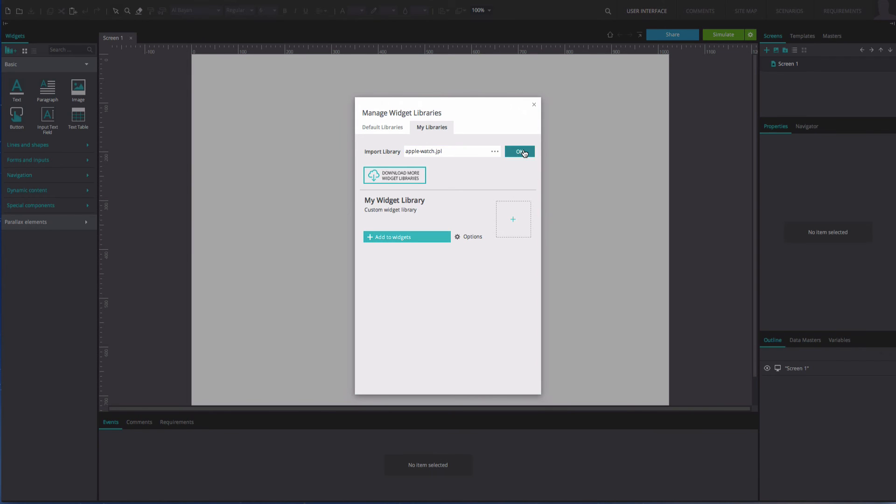
# - Import the Apple Watch library, add it to the widgets, and close the manager
pyautogui.click(518, 151)
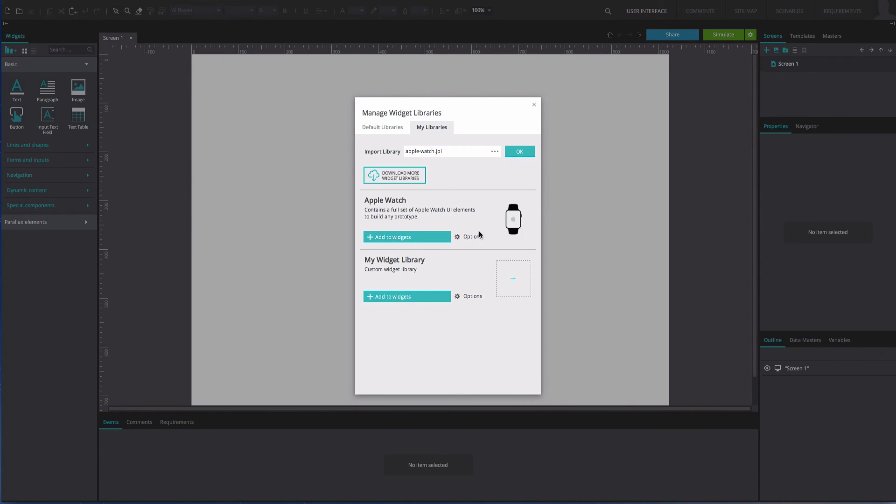
pyautogui.click(406, 236)
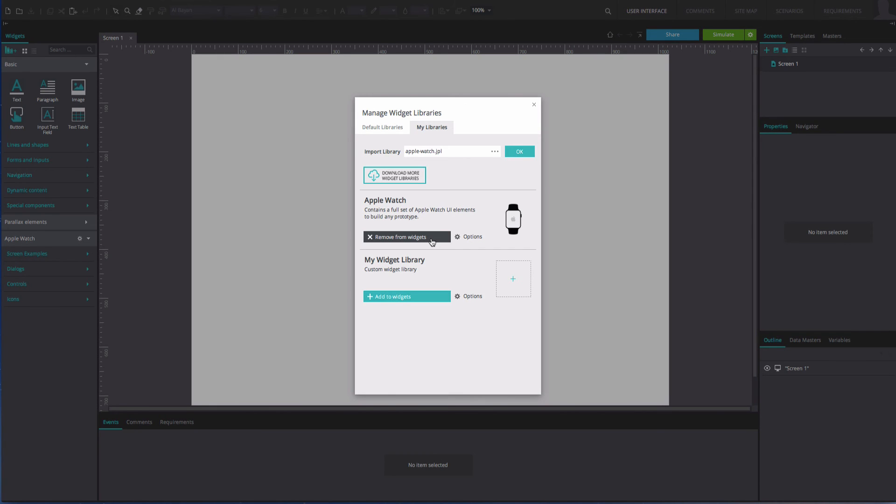
pyautogui.click(533, 104)
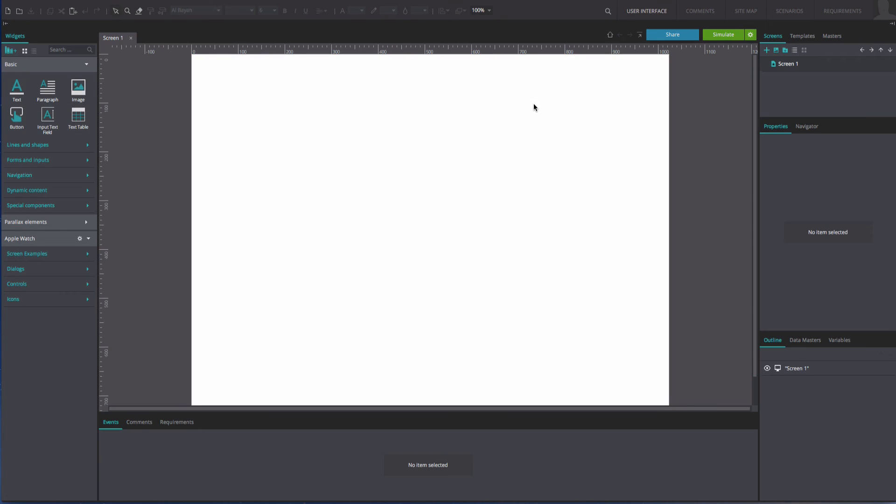